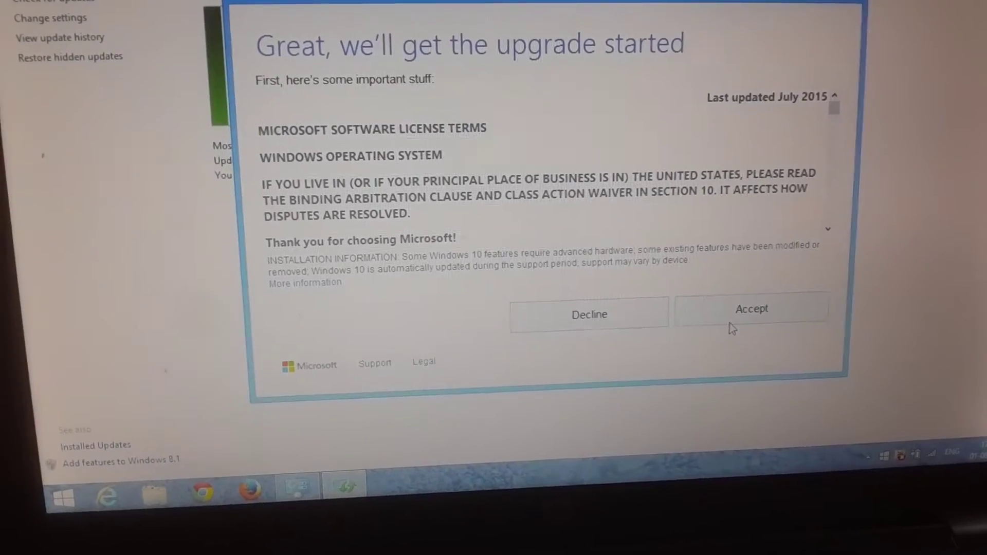
- Accept the Windows 10 licence terms so the upgrade reports it is ready for restart
{"action": "left_click", "coordinate": [752, 309]}
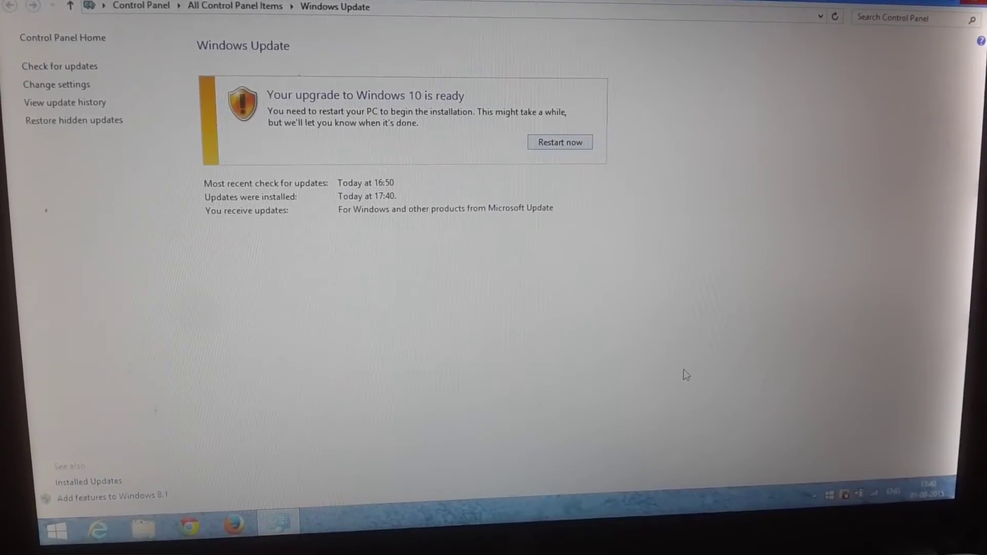
- Restart now and choose 'Start the upgrade now' rather than scheduling it later
{"action": "left_click", "coordinate": [559, 142]}
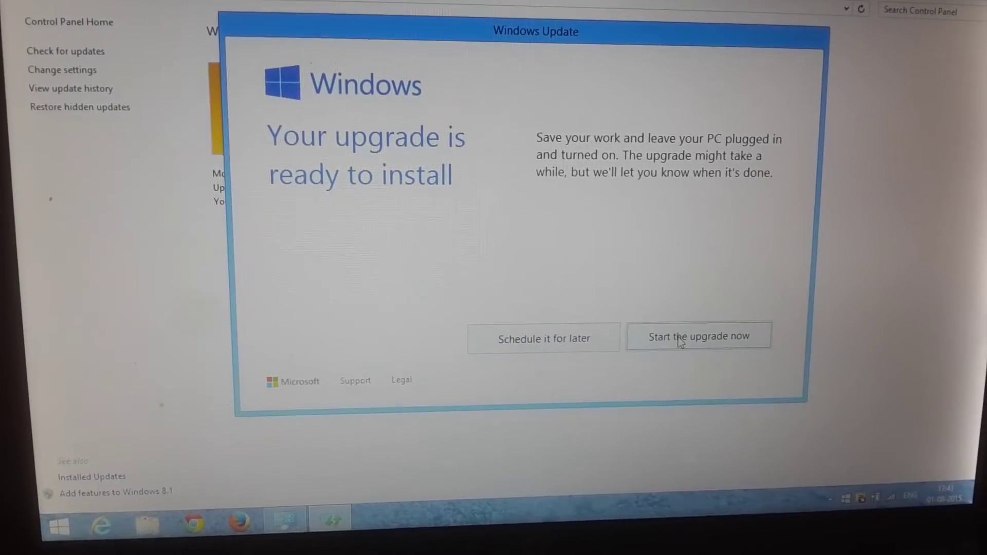
{"action": "left_click", "coordinate": [698, 335]}
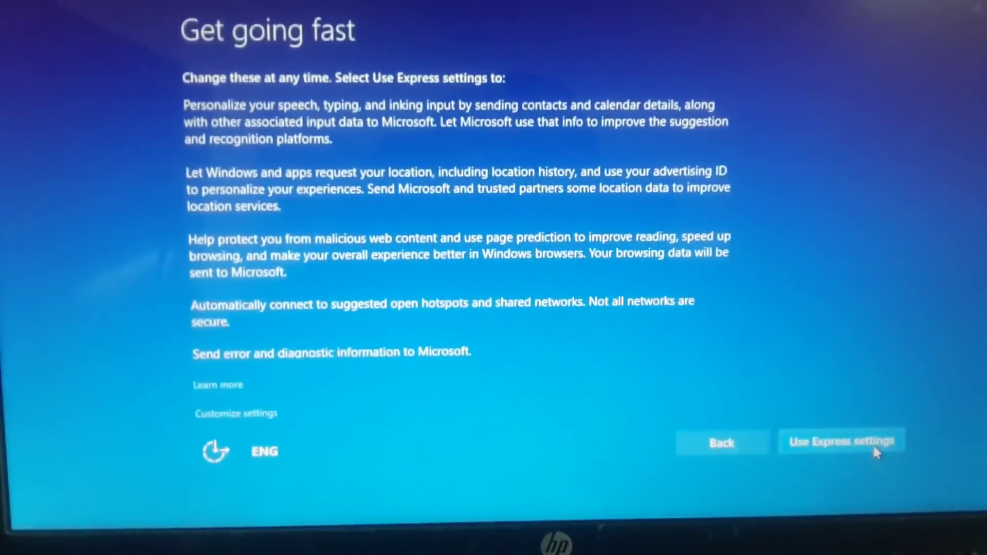
- Choose 'Use Express settings' on the Get going fast screen to reach the new apps screen
{"action": "left_click", "coordinate": [841, 442]}
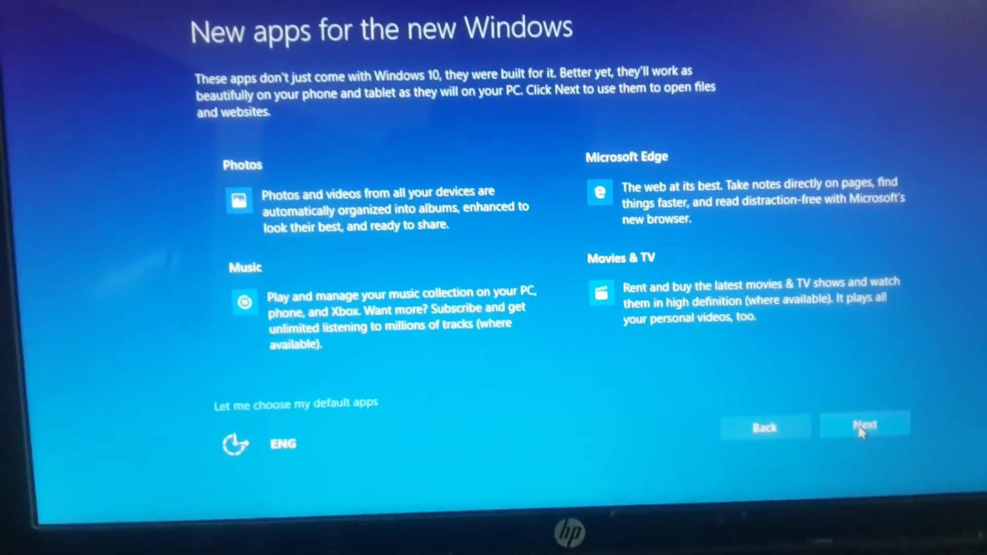